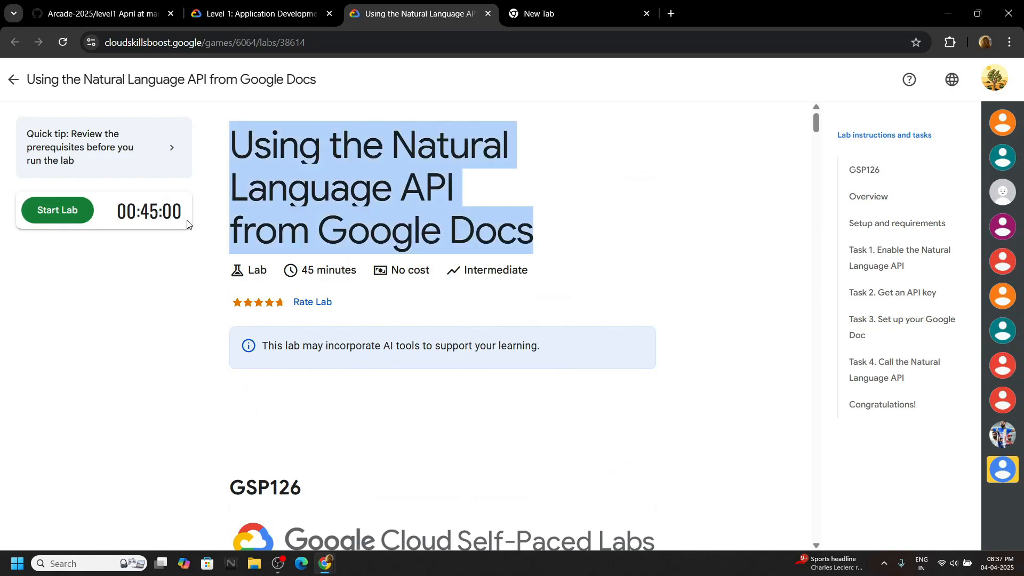
# Start the lab timer and scroll the instructions down to Task 1.
pyautogui.click(57, 209)
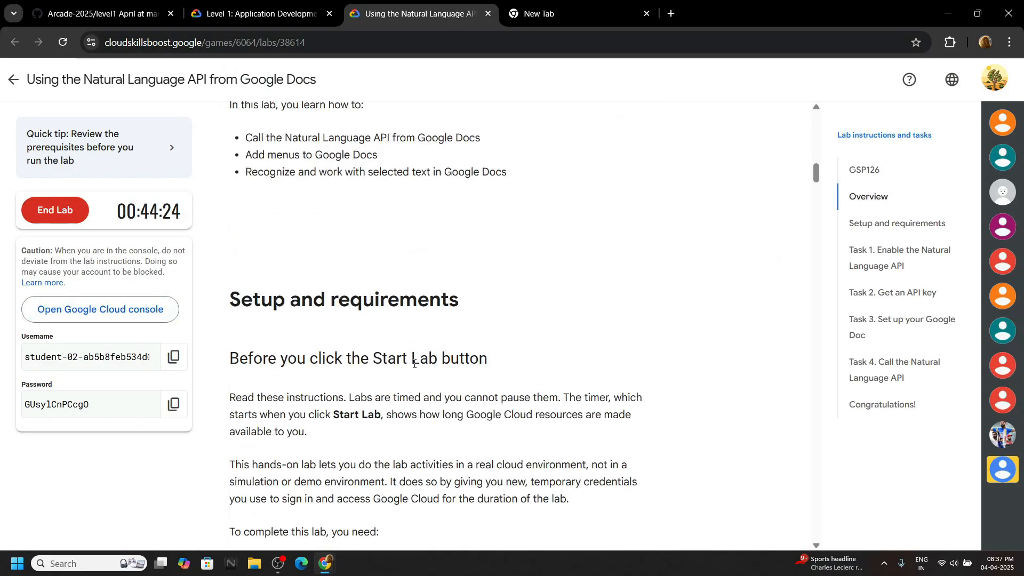
pyautogui.scroll(-3)
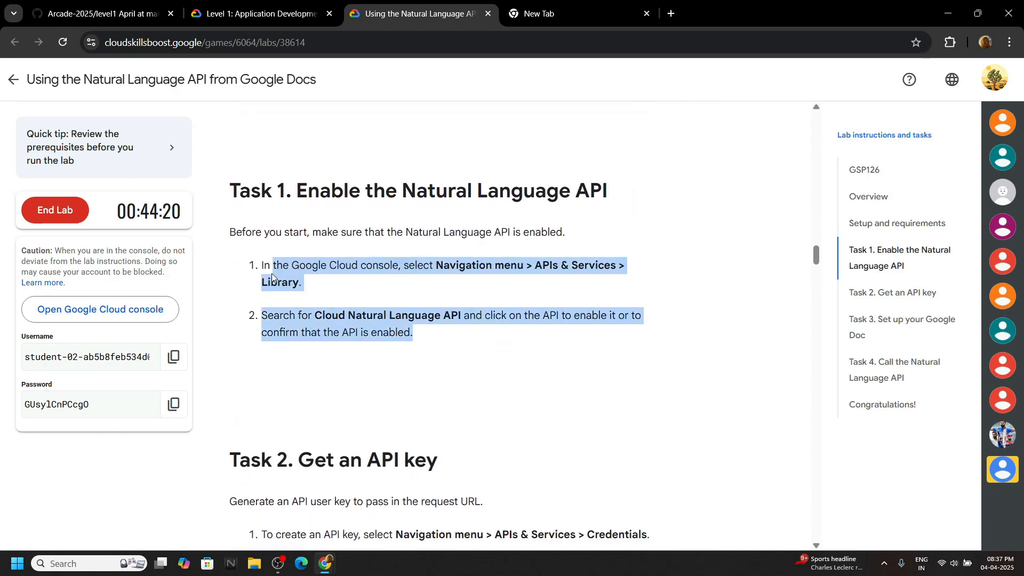
pyautogui.scroll(-3)
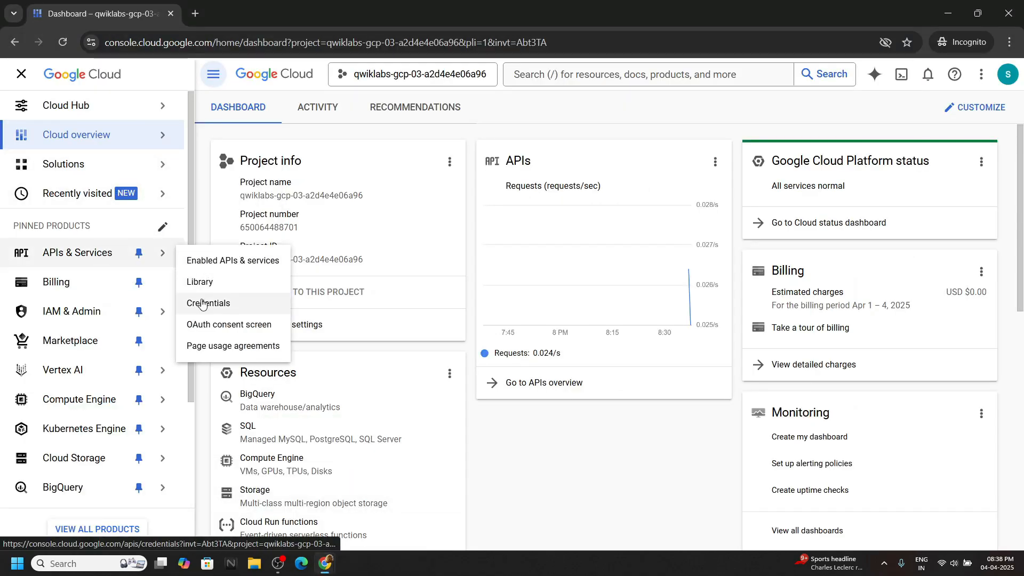
# Create a new API key from the project's Credentials page.
pyautogui.click(209, 303)
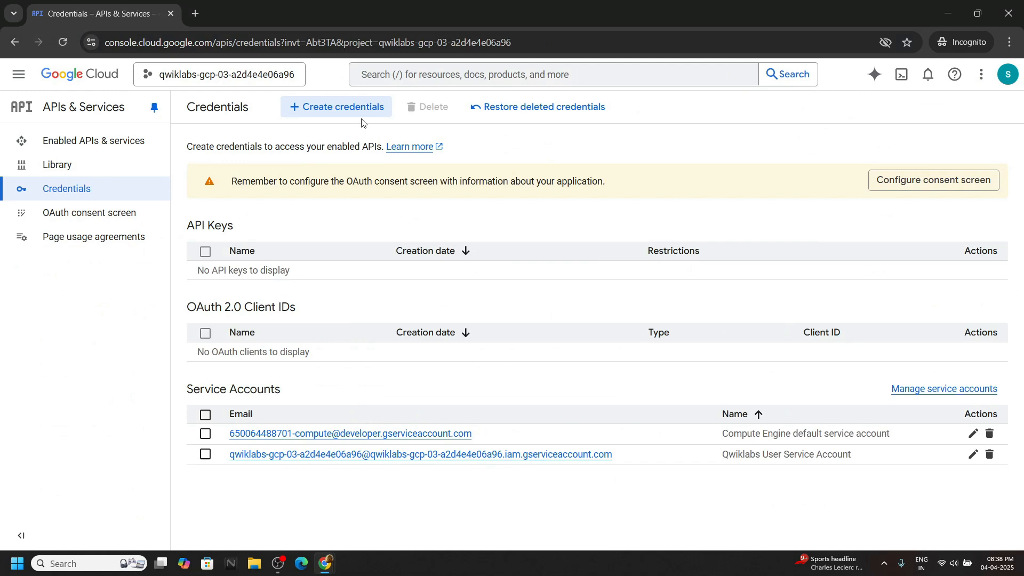
pyautogui.click(336, 107)
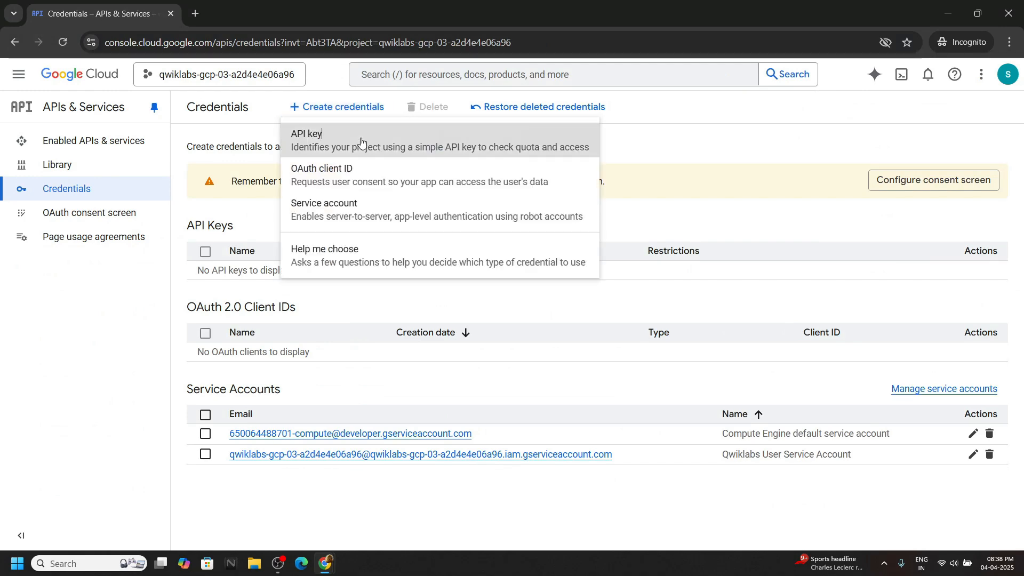
pyautogui.click(305, 134)
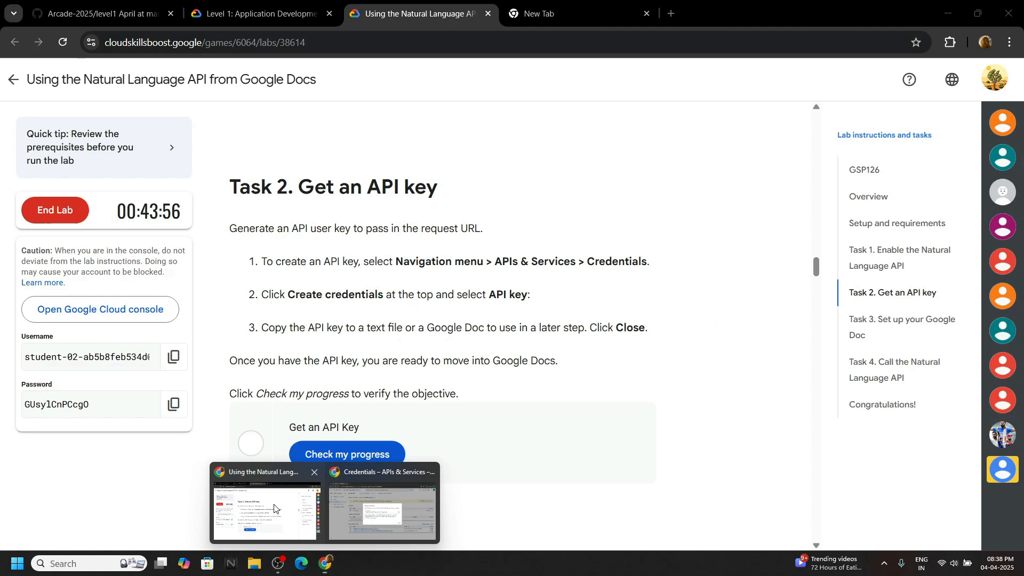
# Verify the API key task with Check my progress and copy the Apps Script code.
pyautogui.scroll(-3)
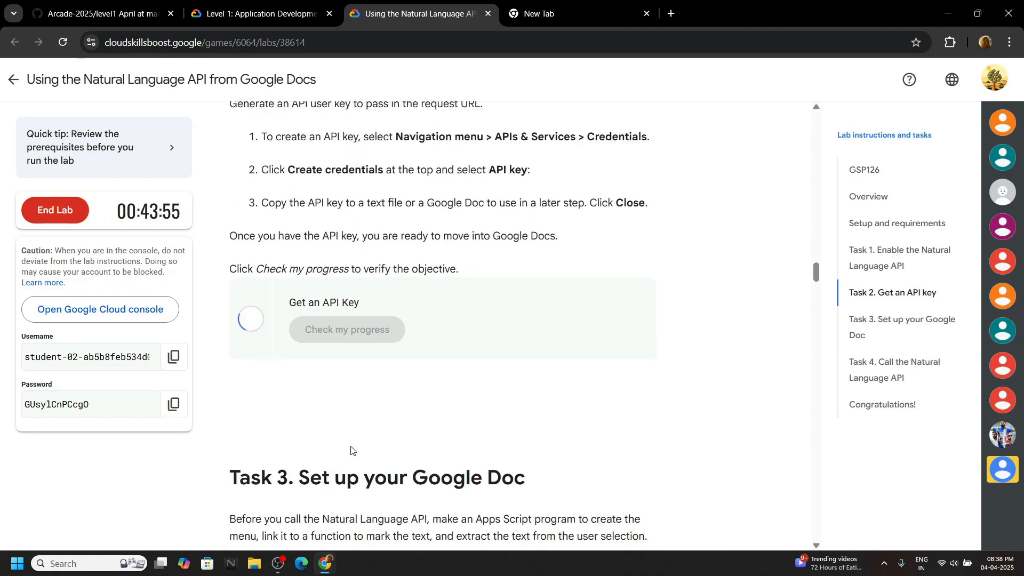
pyautogui.click(347, 329)
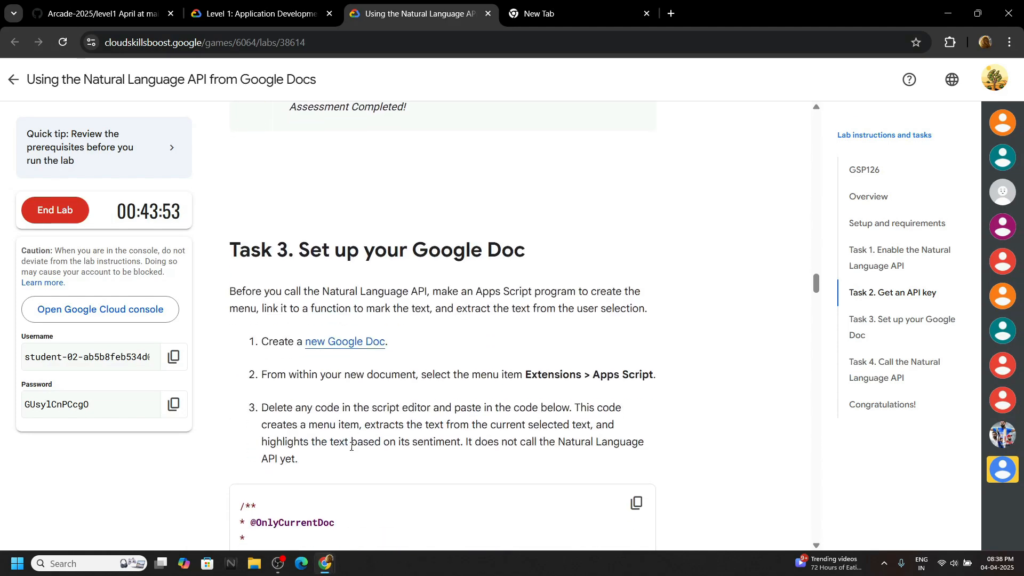
pyautogui.click(635, 503)
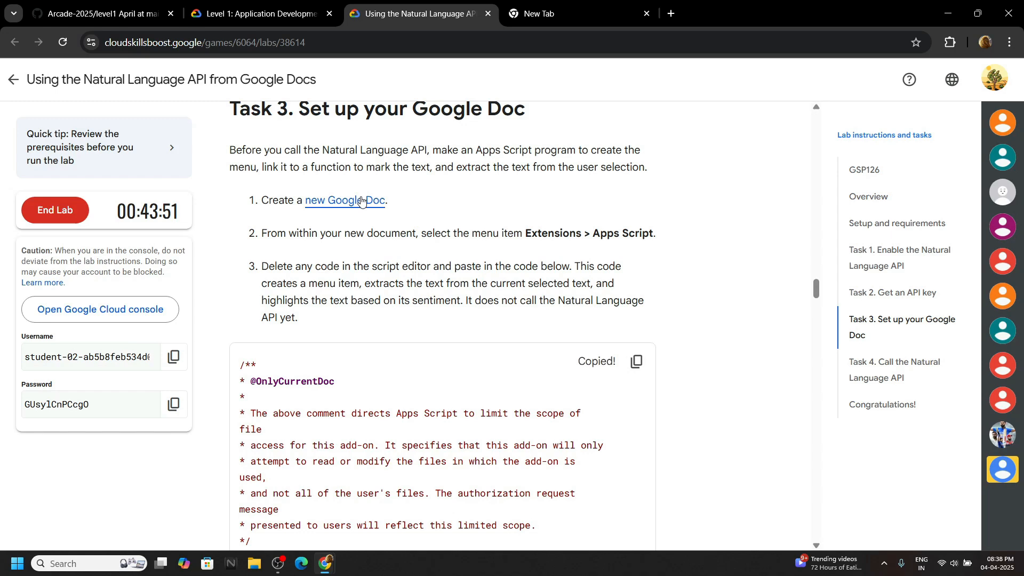
# Open the new Google Doc in incognito and save the pasted code in its Apps Script project.
pyautogui.rightClick(344, 201)
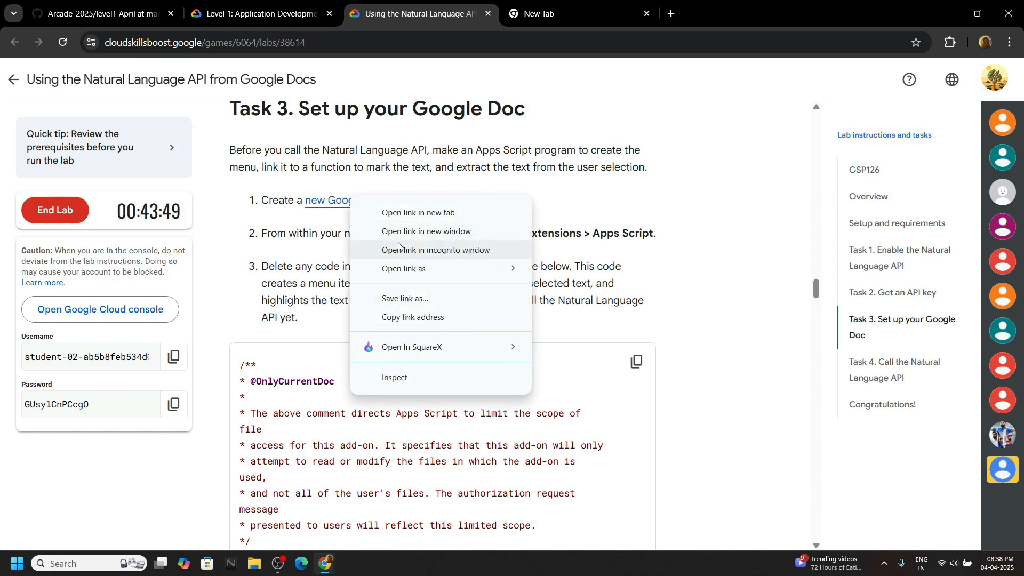
pyautogui.click(436, 250)
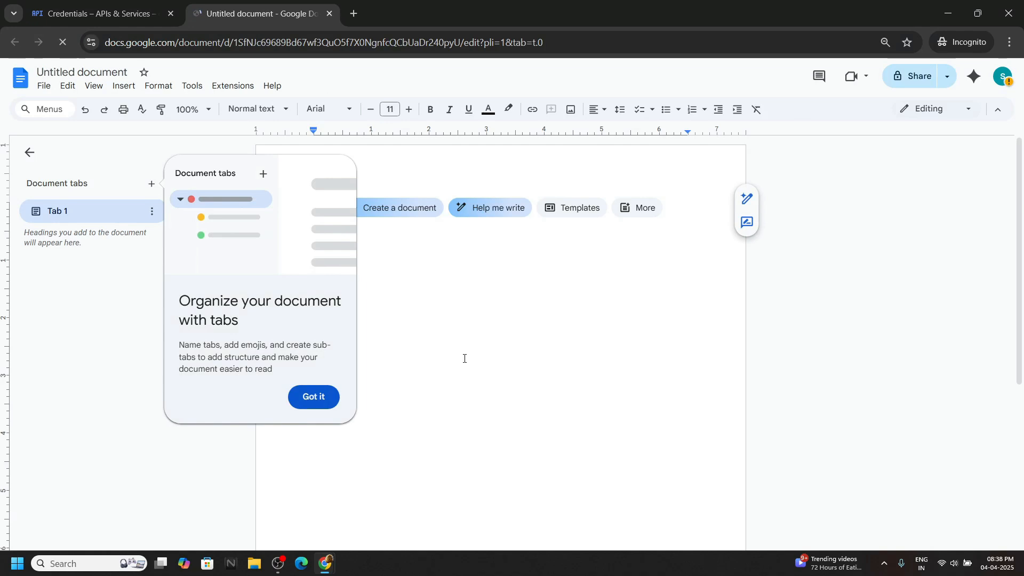
pyautogui.click(231, 86)
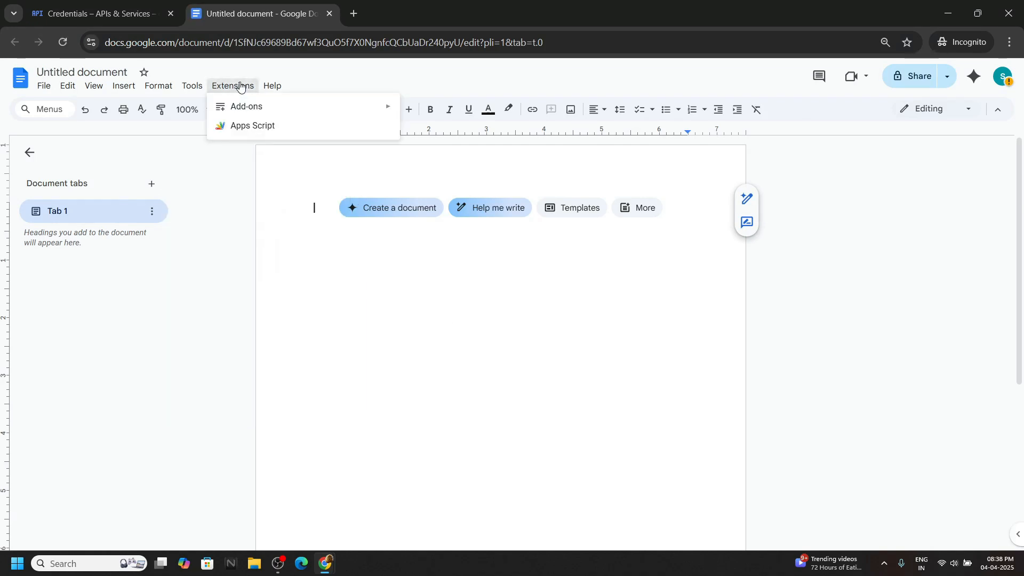
pyautogui.click(512, 12)
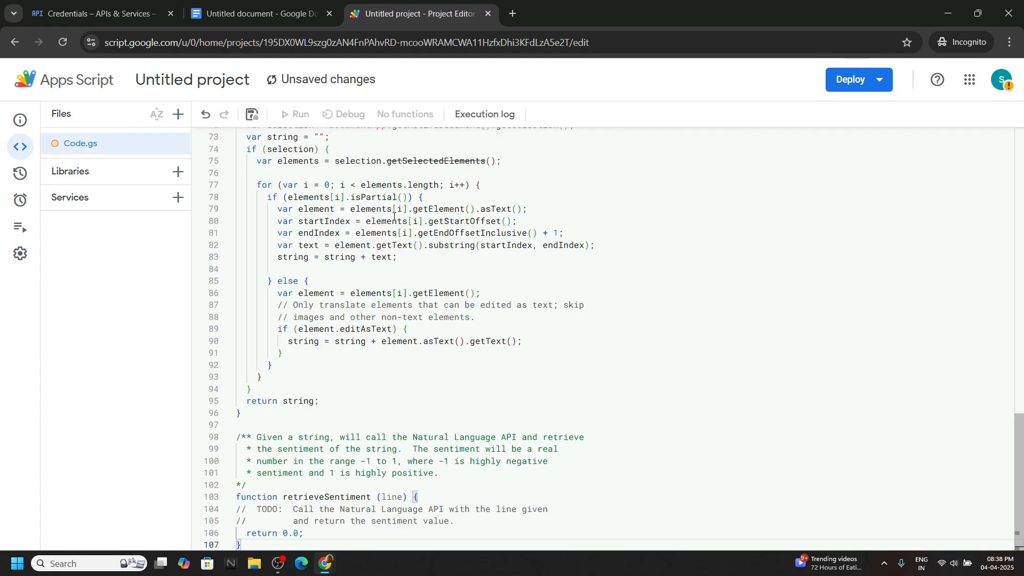
pyautogui.press('ctrl+s')
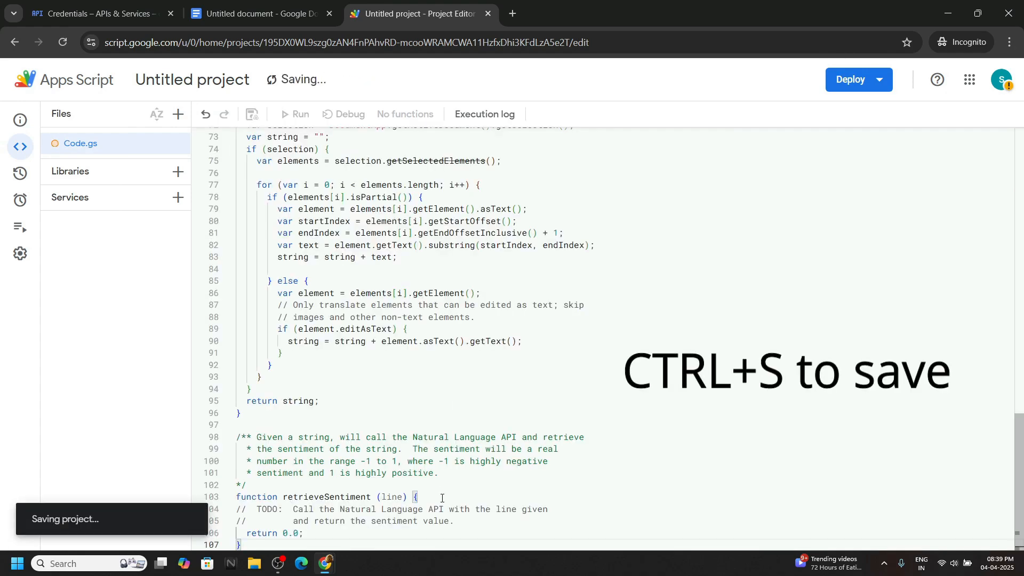
pyautogui.click(418, 13)
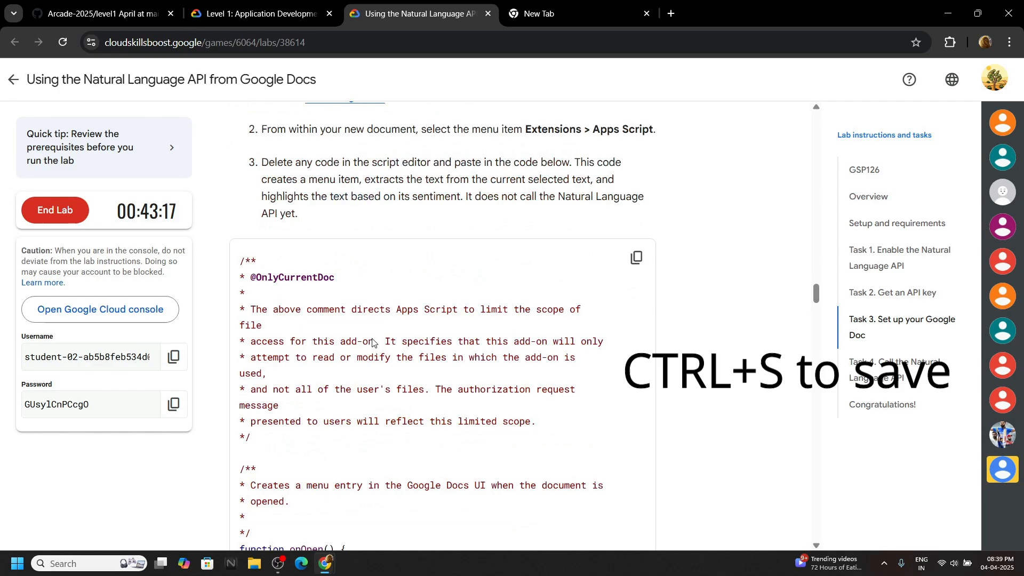